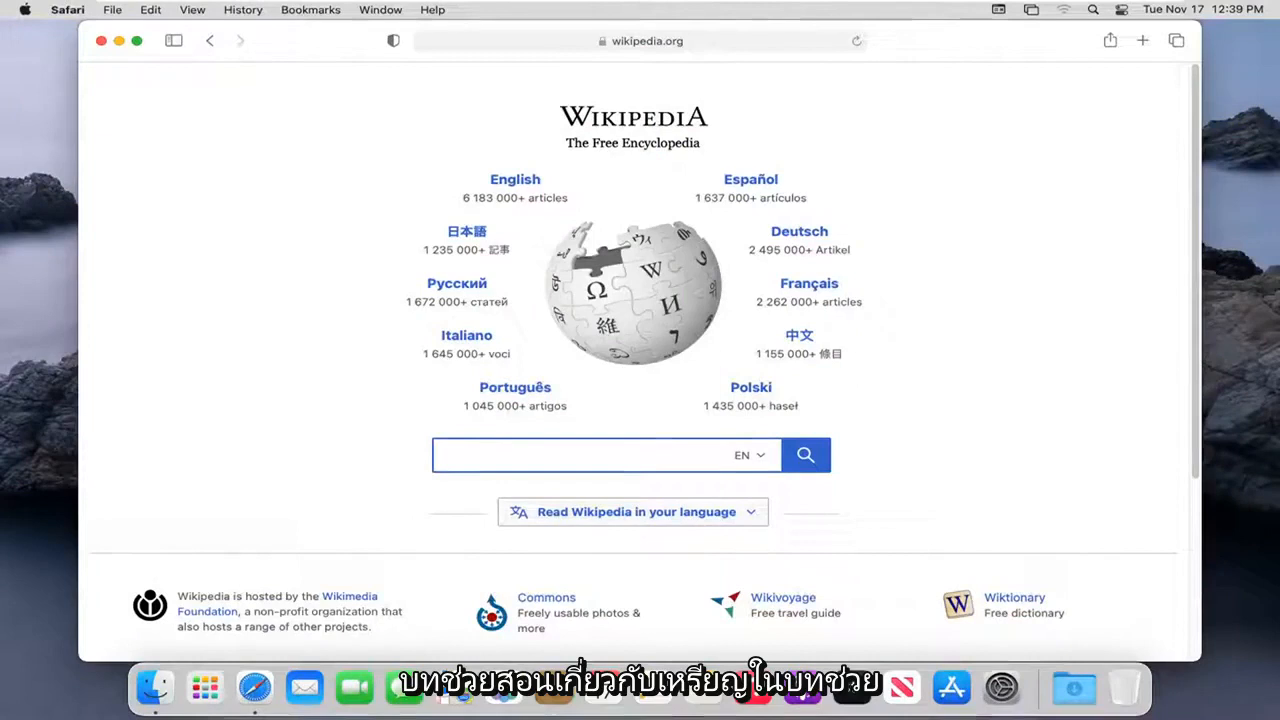
- Open Safari Preferences, browse the Websites and General tabs, and land on Privacy
click(590, 455)
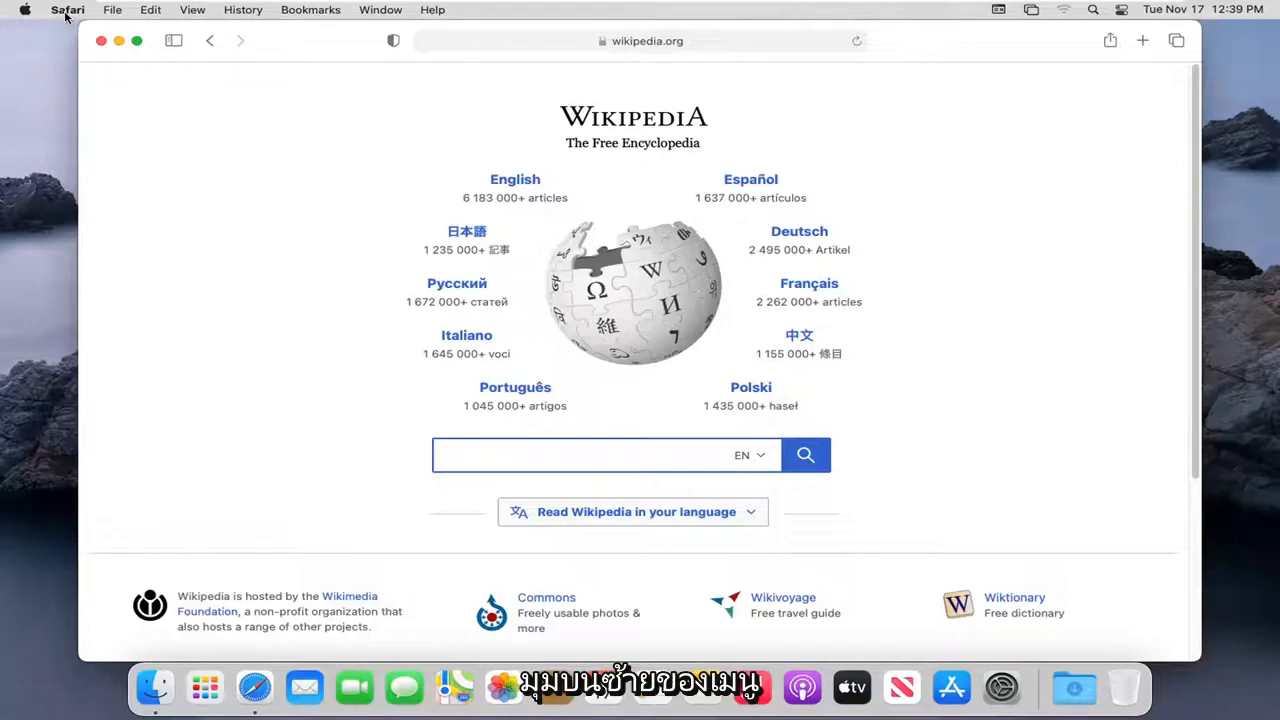
click(67, 9)
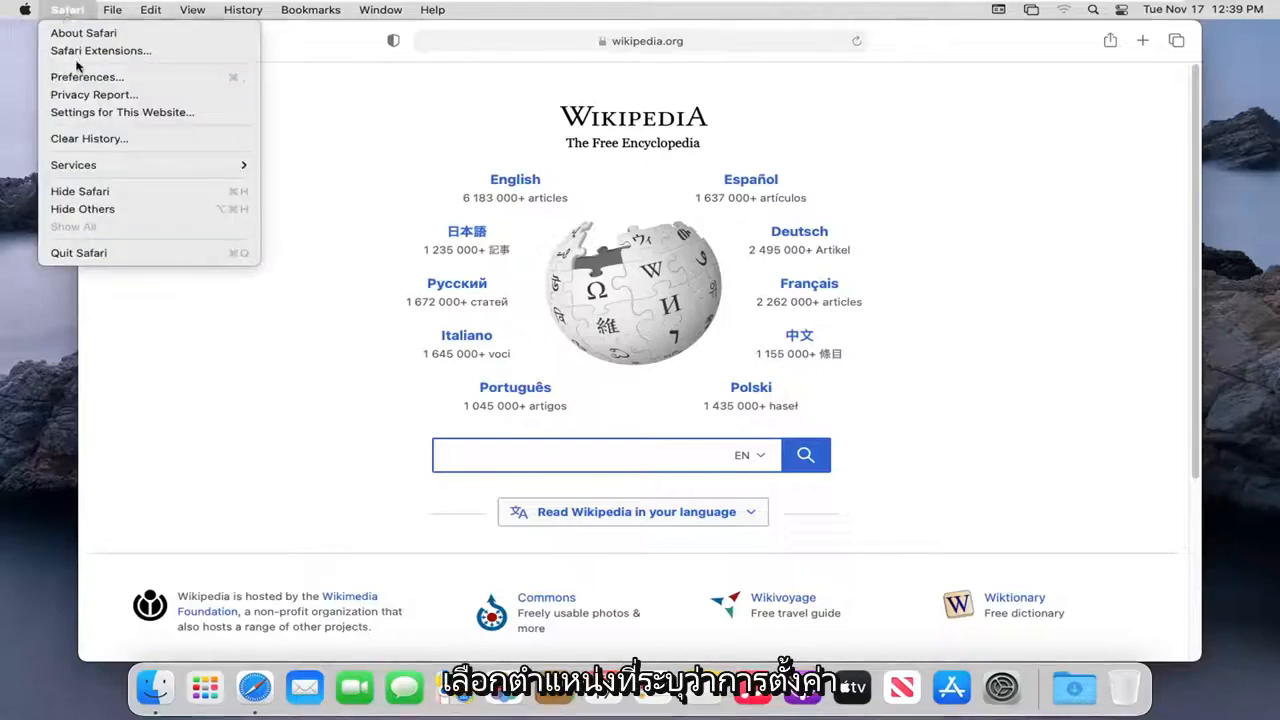
mouse_move(87, 77)
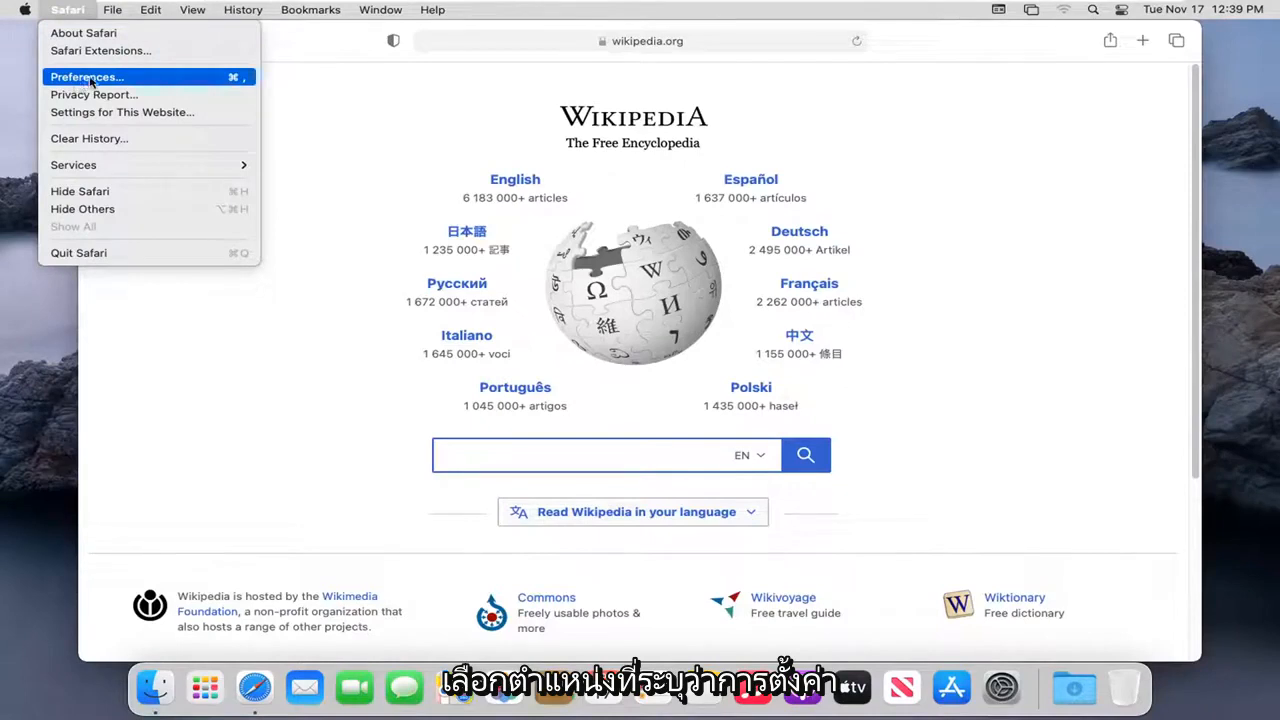
click(86, 76)
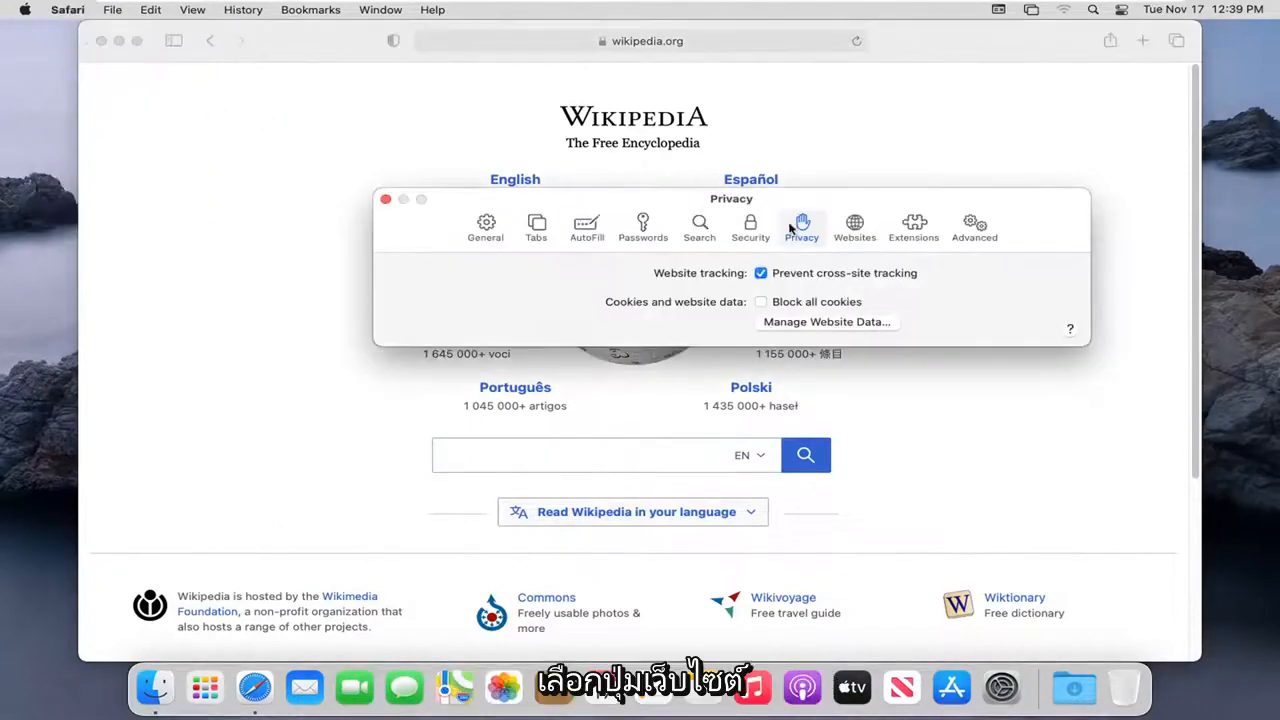
click(854, 227)
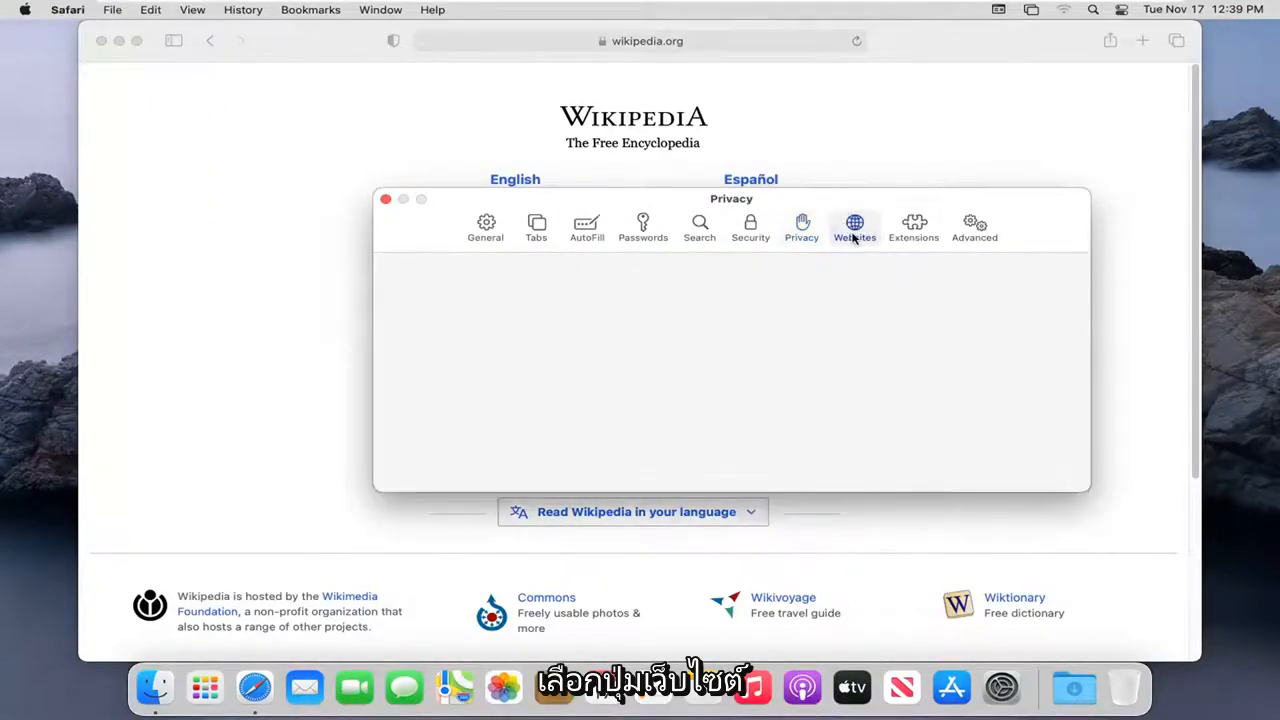
click(854, 227)
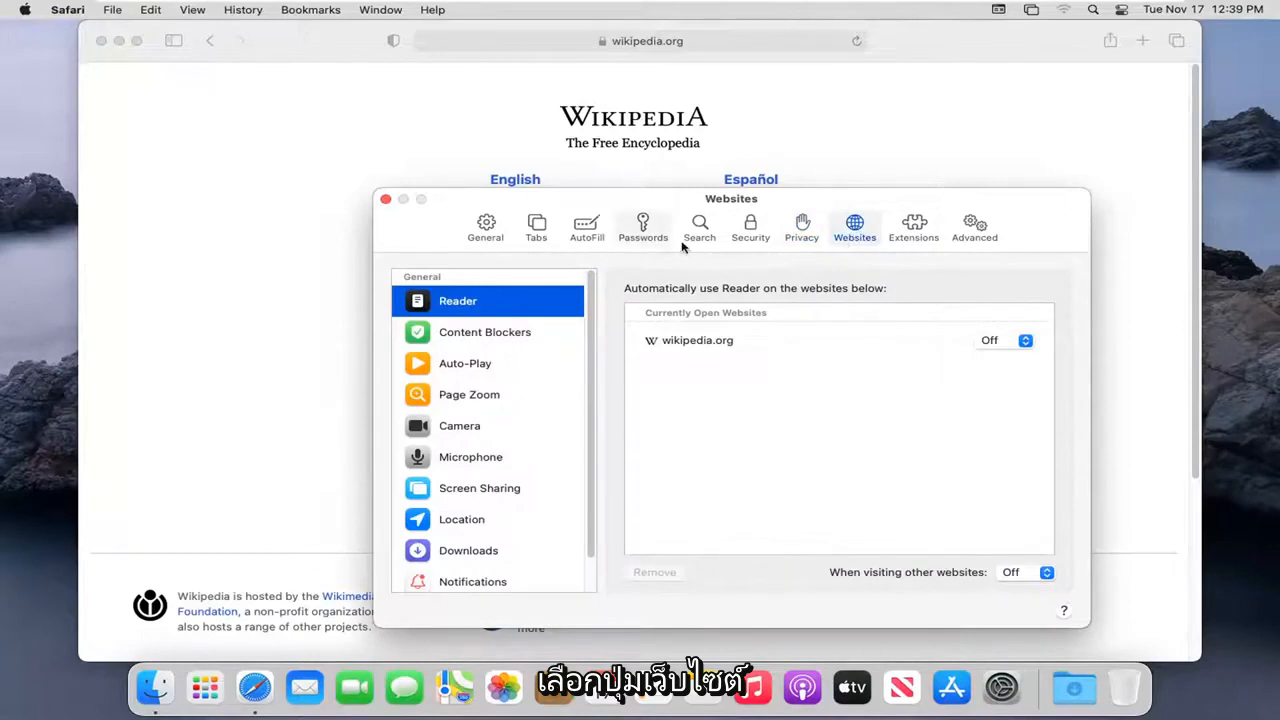
click(485, 225)
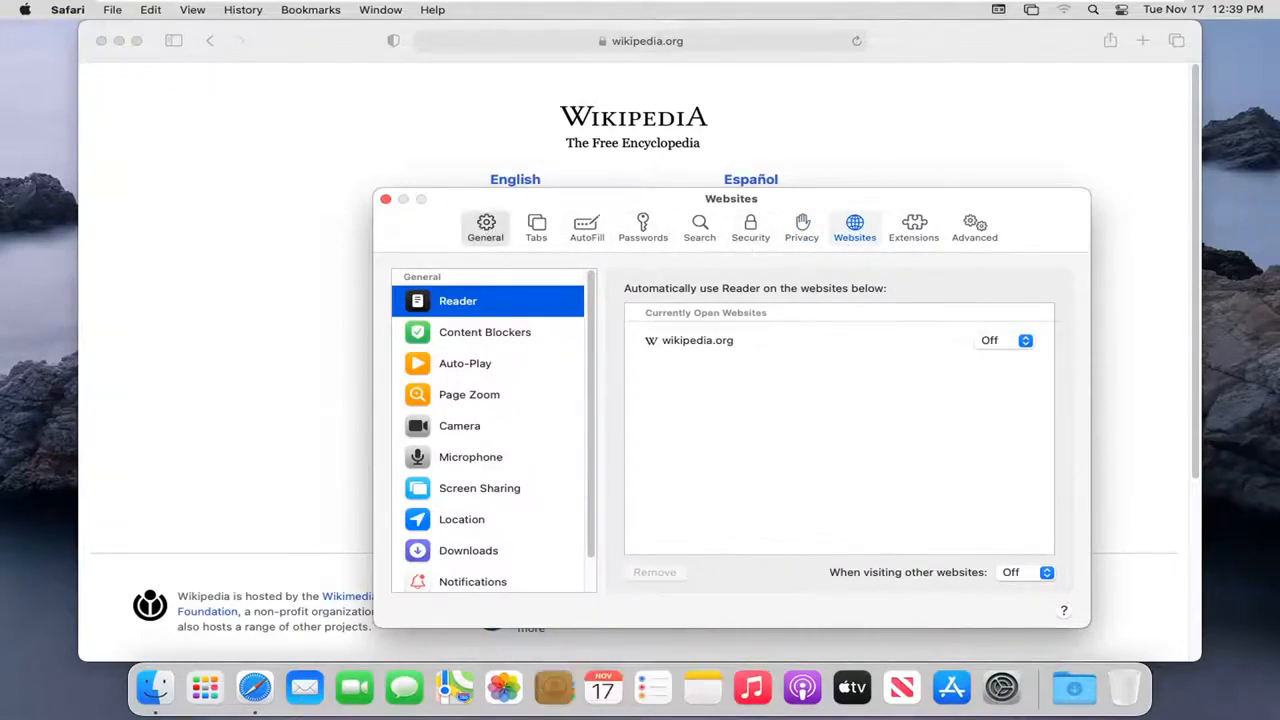
click(485, 225)
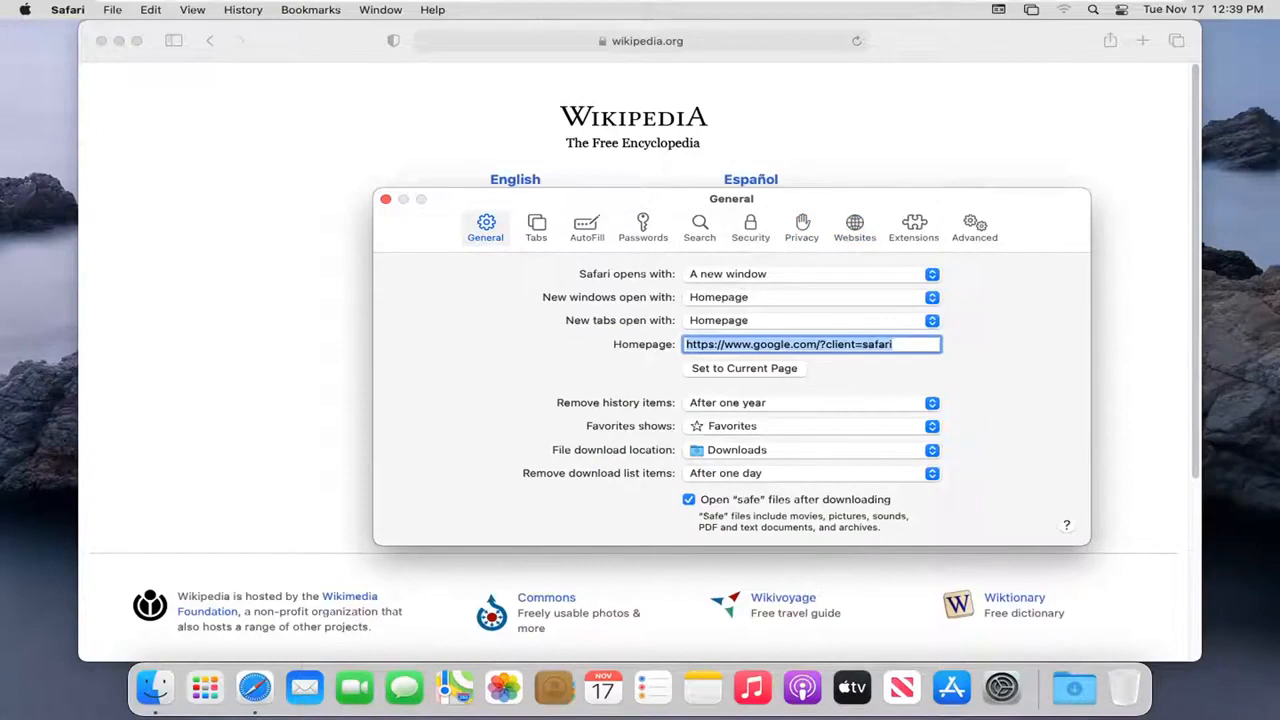
mouse_move(1016, 489)
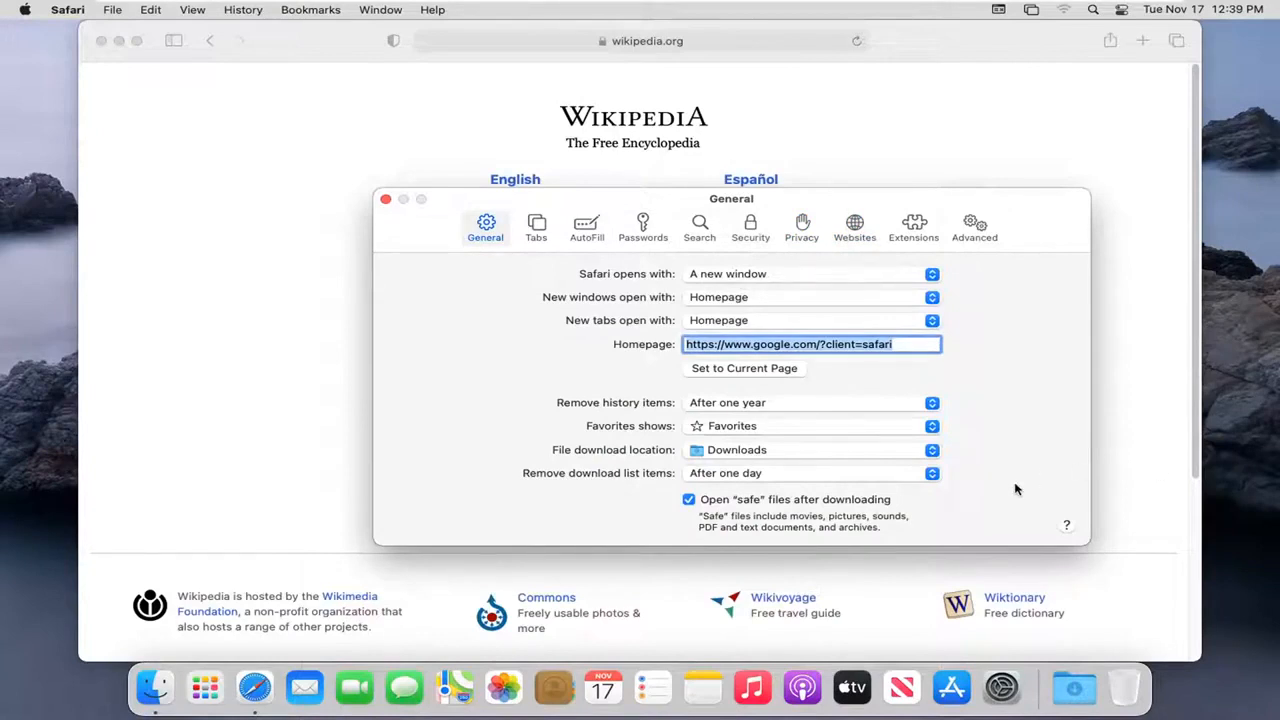
click(801, 225)
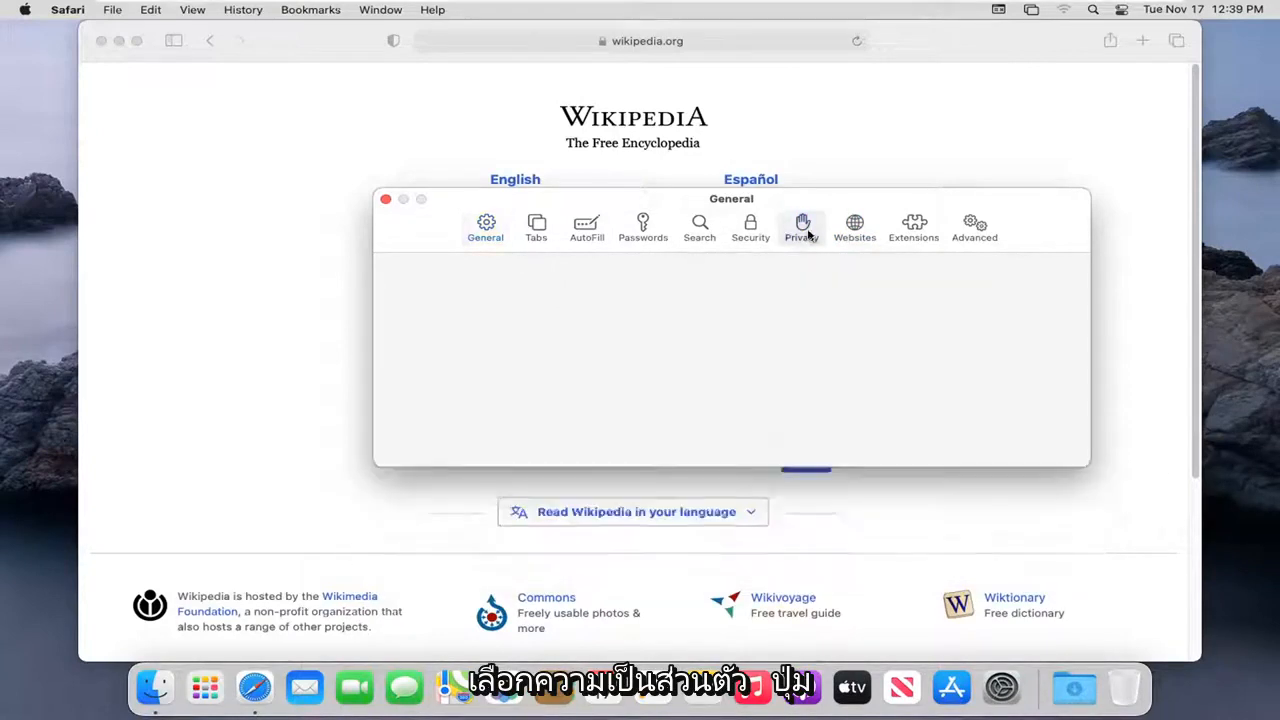
click(801, 225)
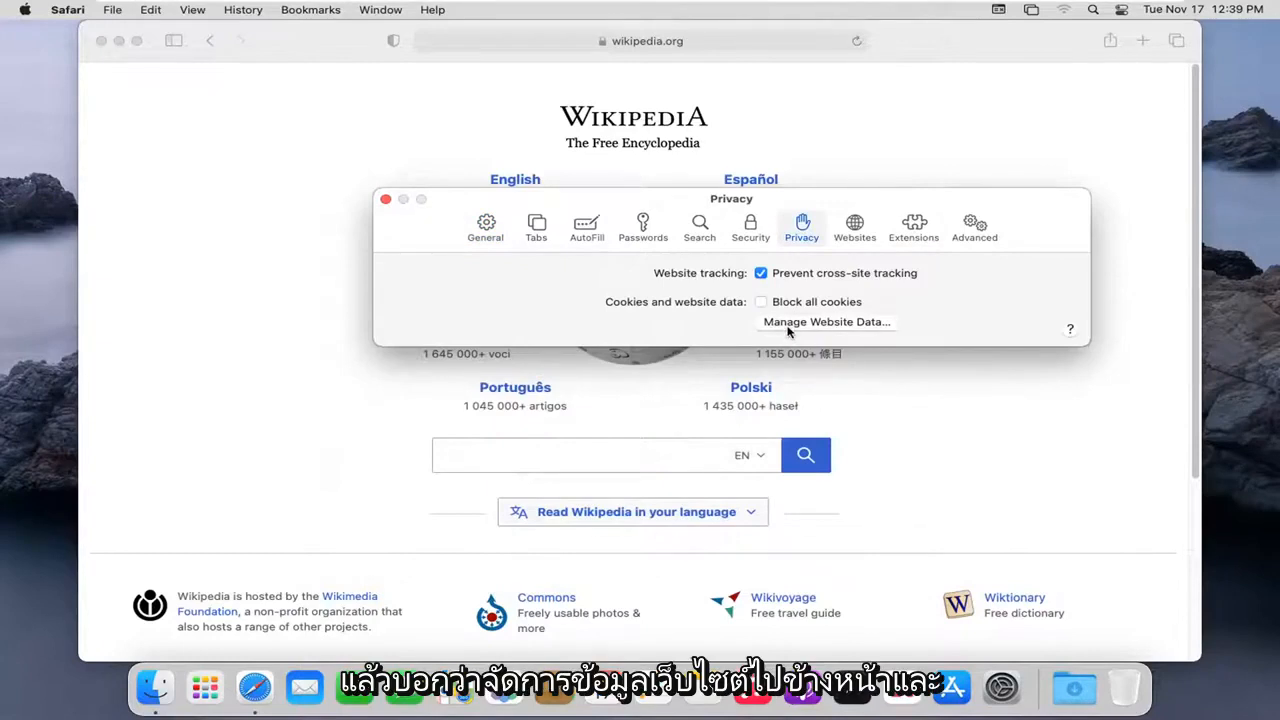
- Remove all stored data for the five listed sites, including doubleclick.net, via Manage Website Data
click(825, 321)
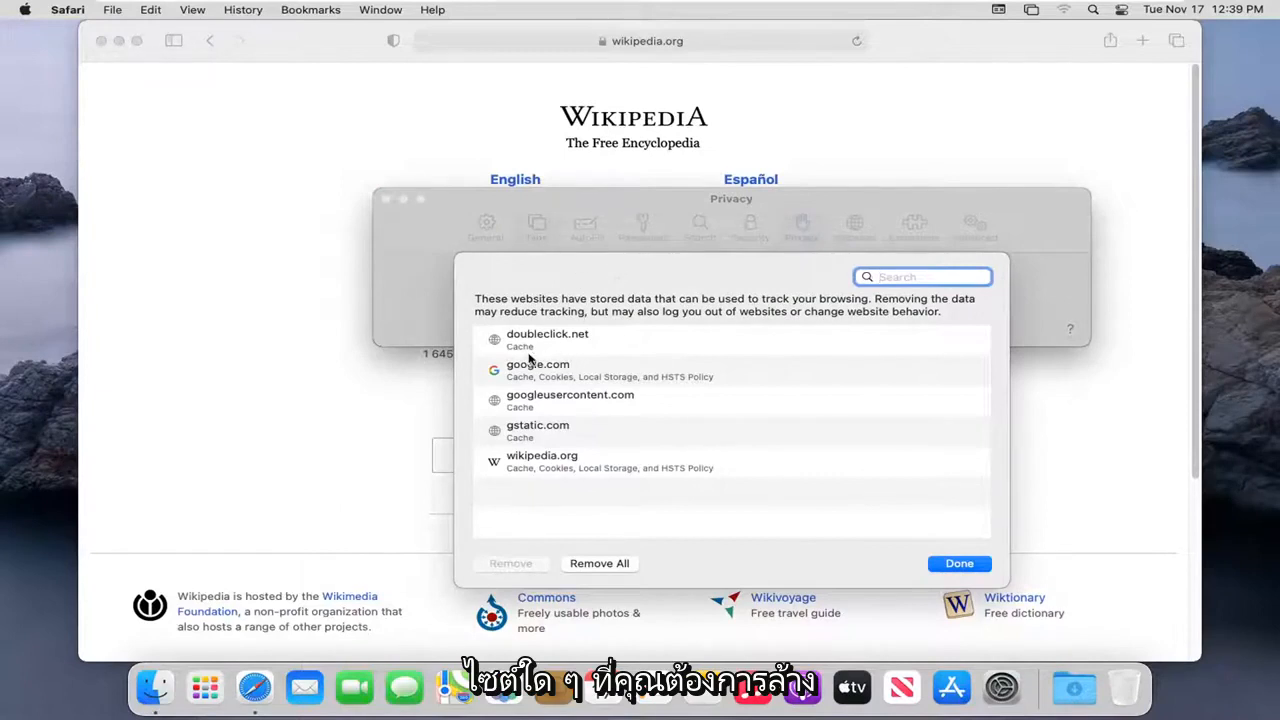
click(547, 340)
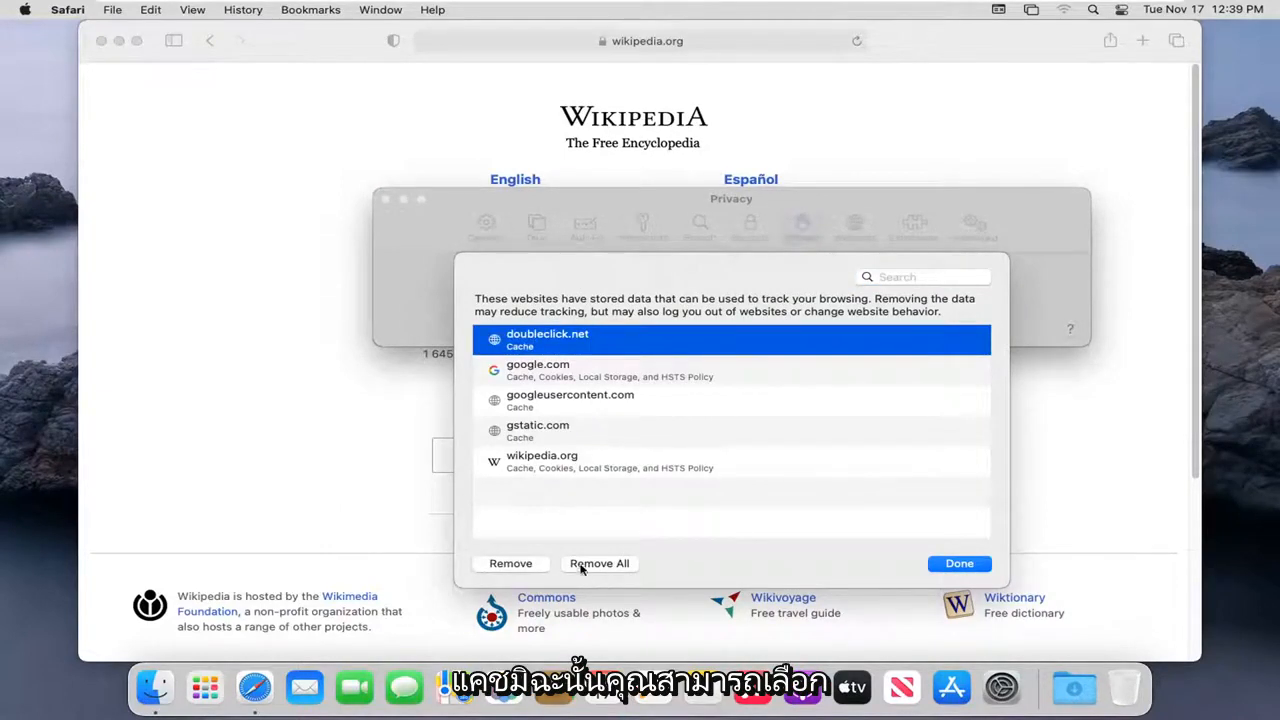
click(599, 563)
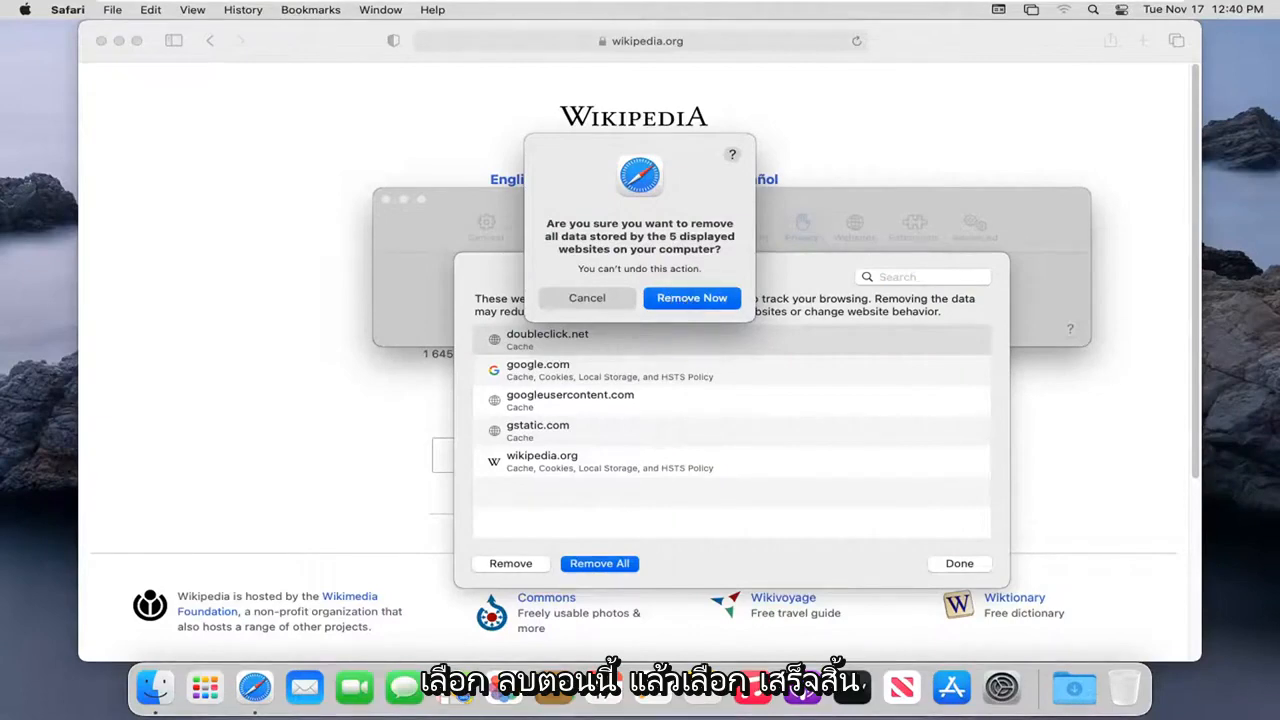
click(691, 298)
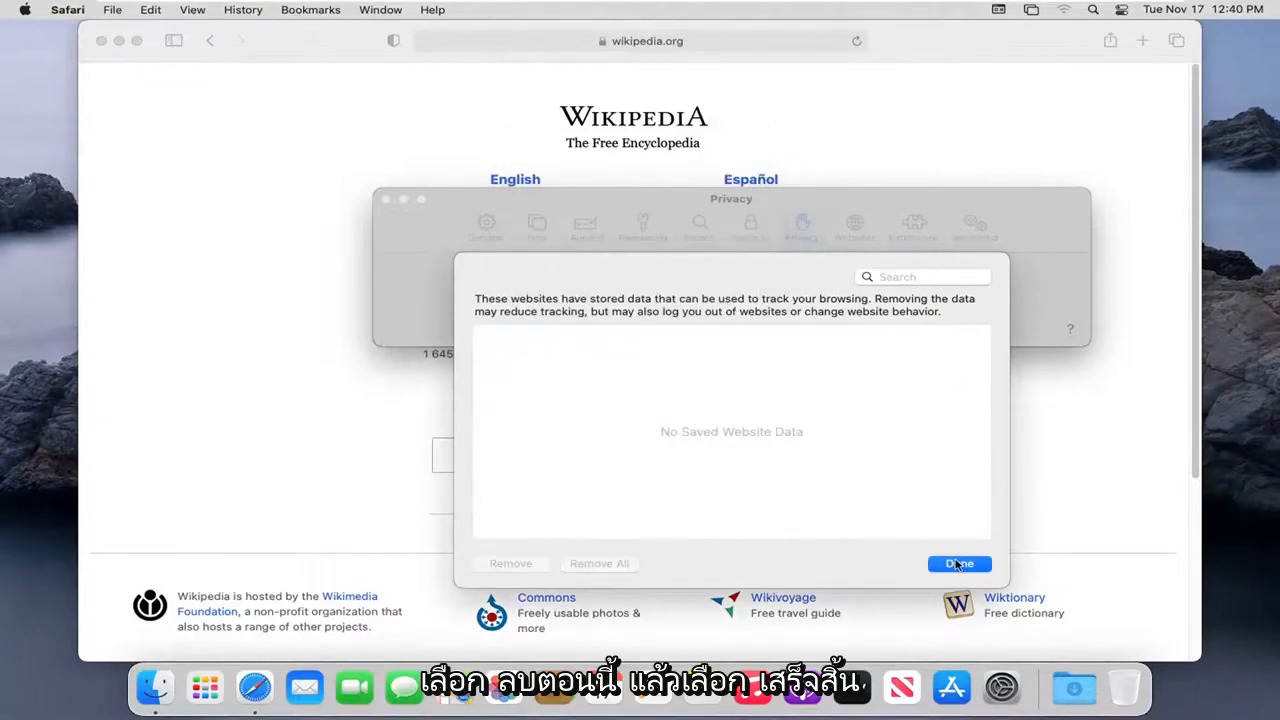
- Dismiss the website data list with Done and close the Preferences window
click(959, 563)
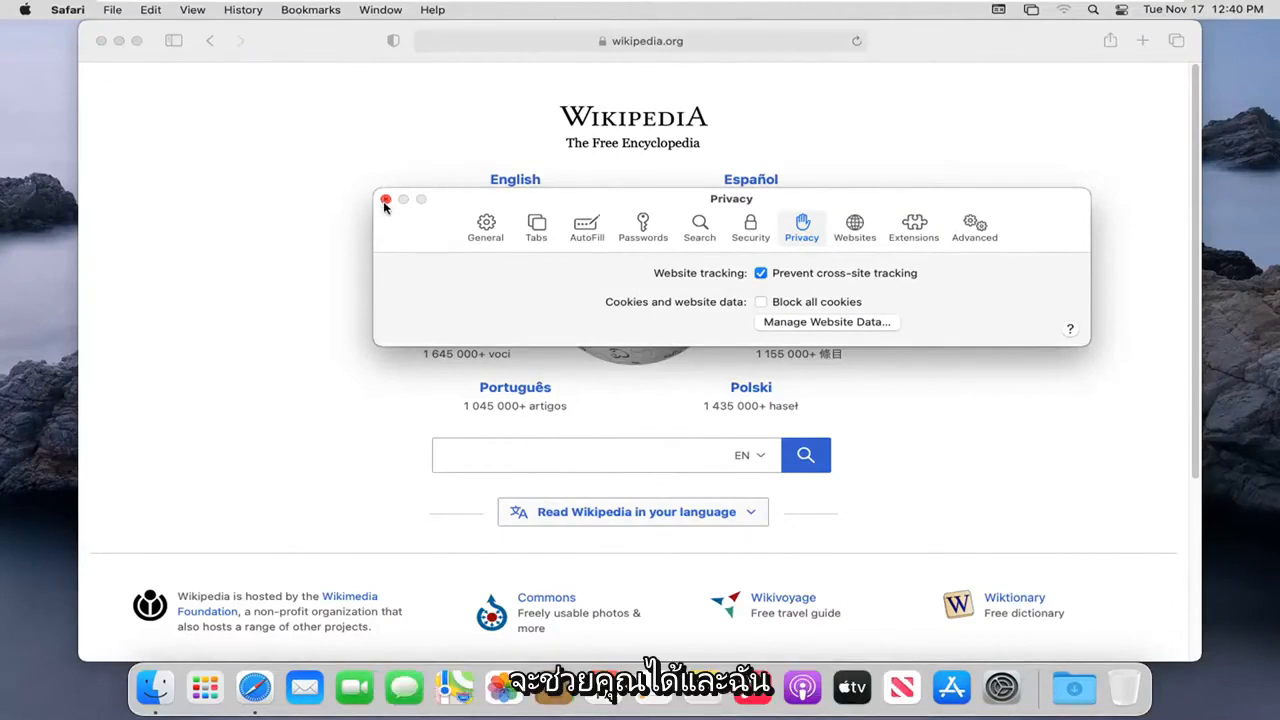
click(385, 199)
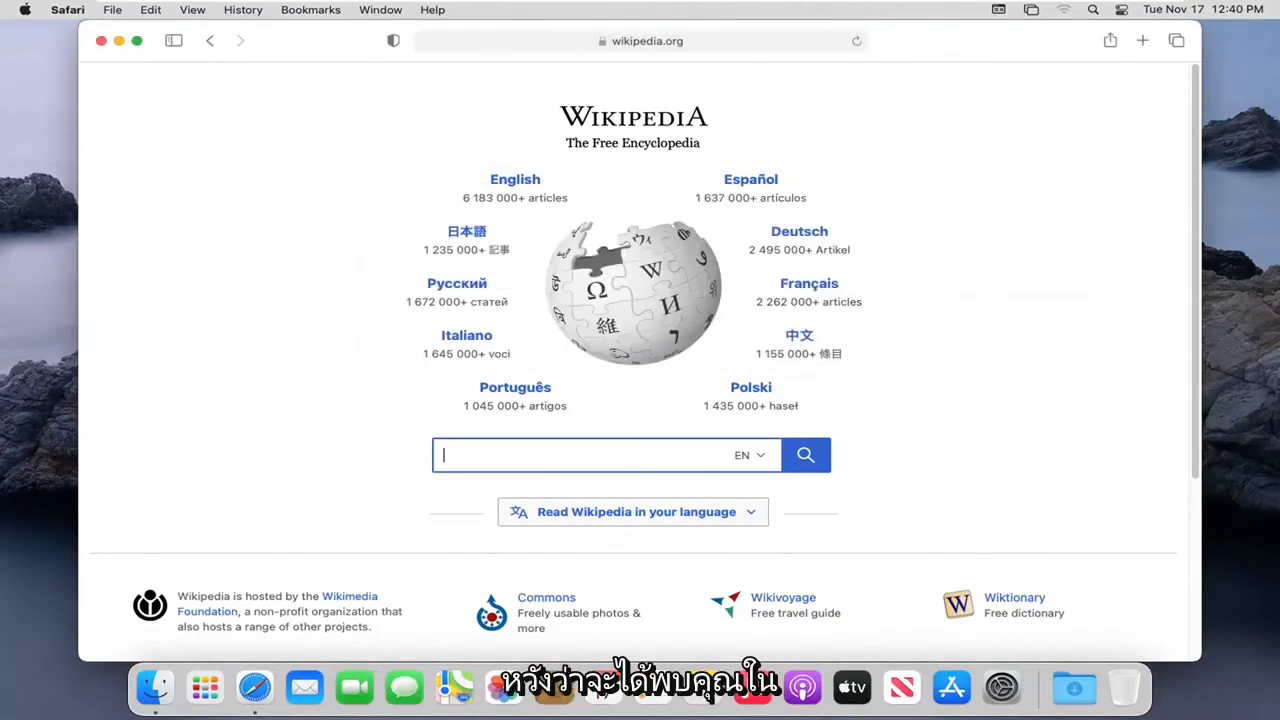